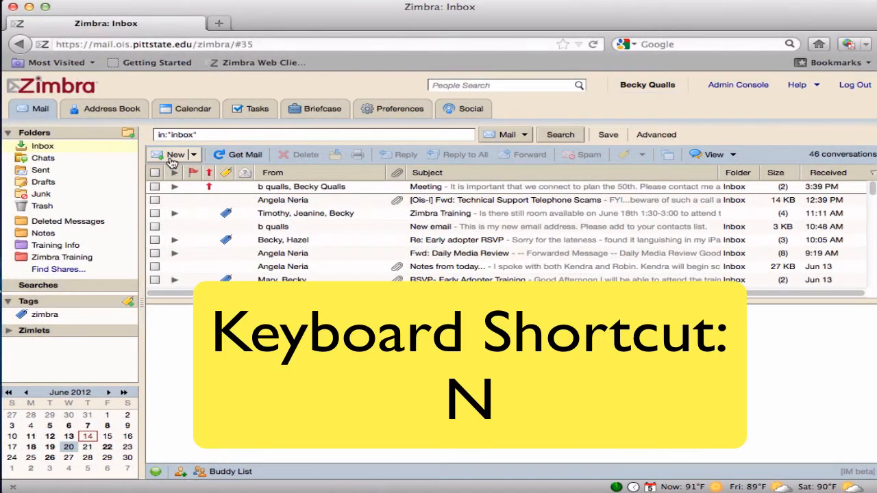
Step: Open a blank compose form for a new email with the N shortcut
key(n)
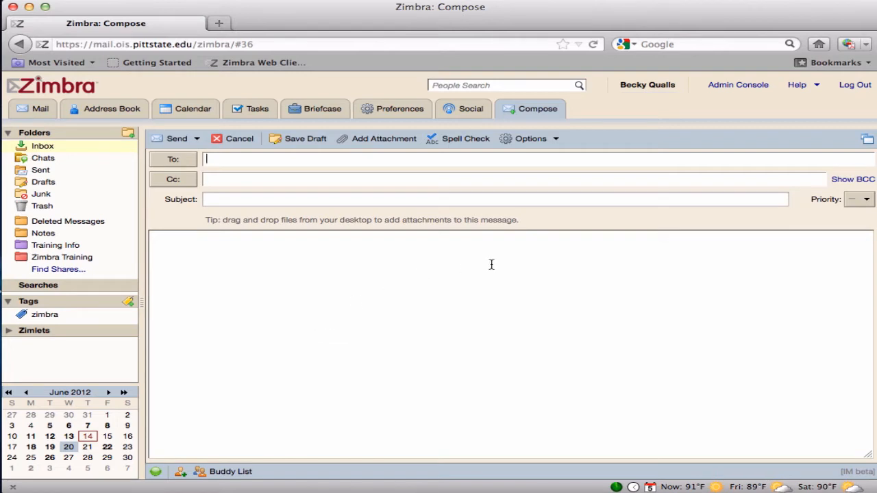
text(A)
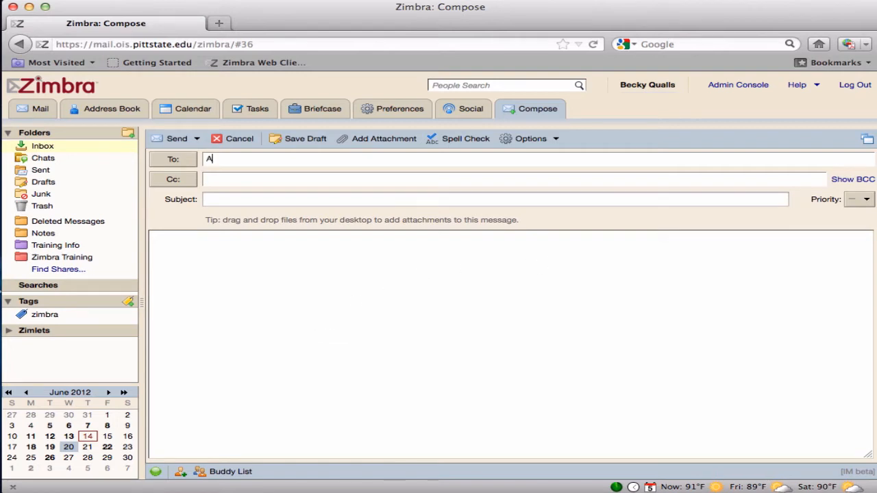
text(nge)
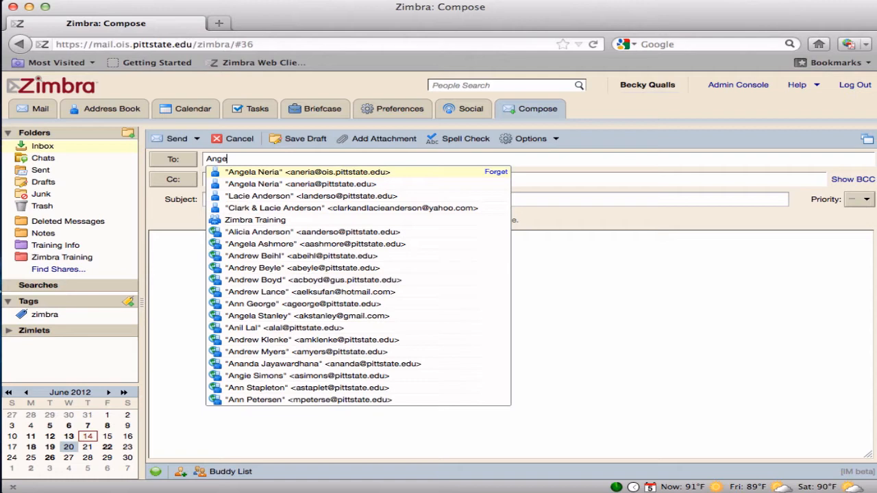
text(l)
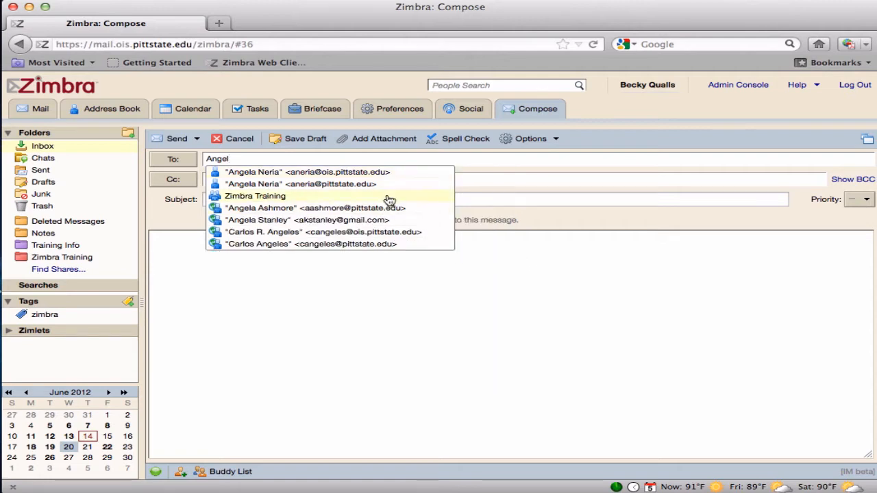
mouse_move(368, 176)
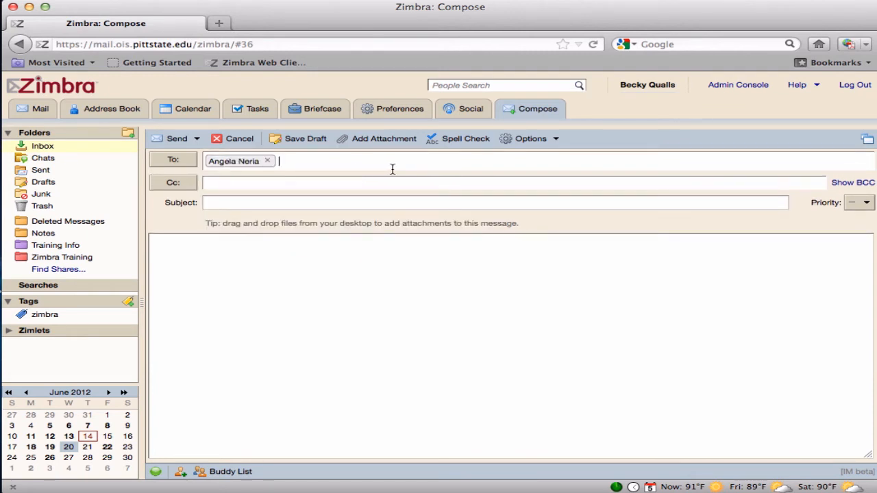
text(Tim M. Pearson)
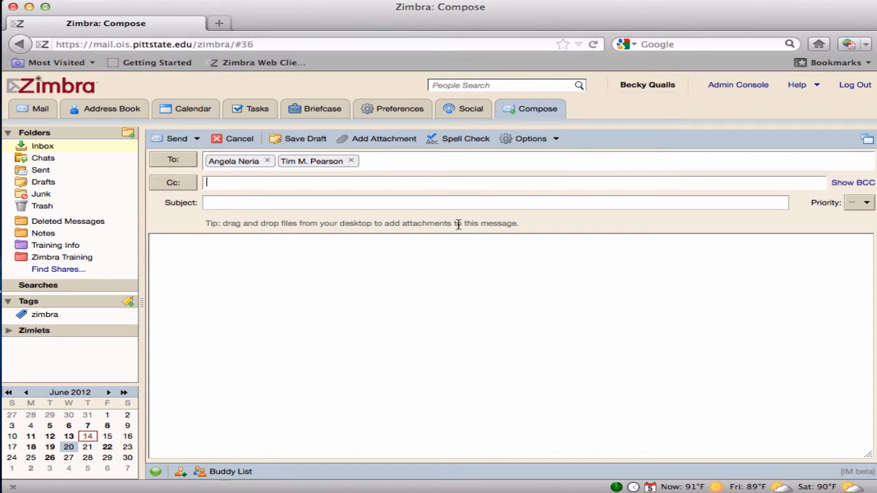
text(R)
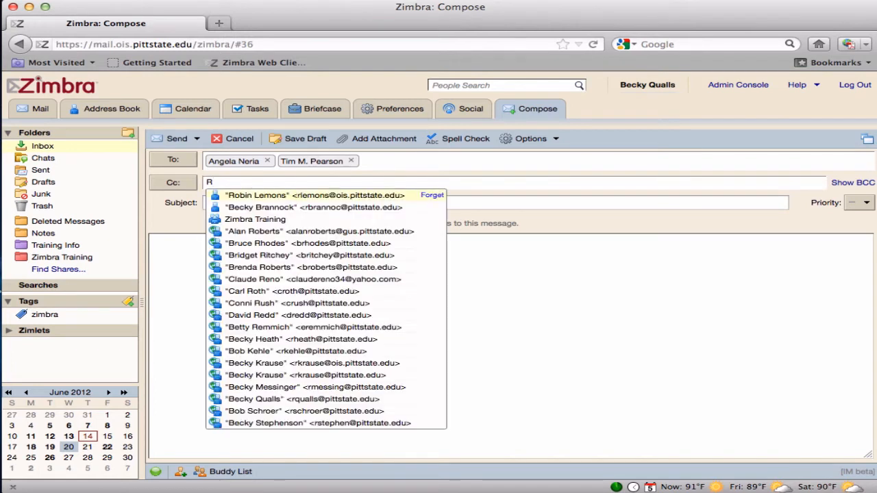
mouse_move(381, 203)
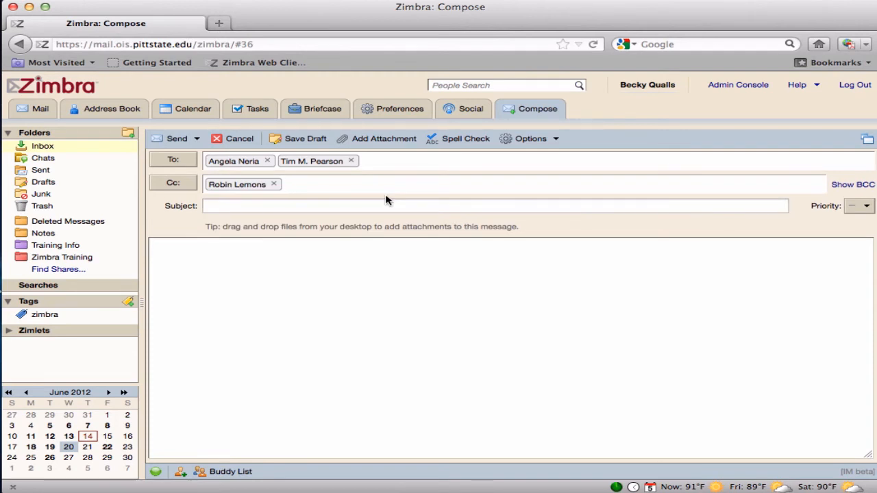
text(Kendra Hardesty)
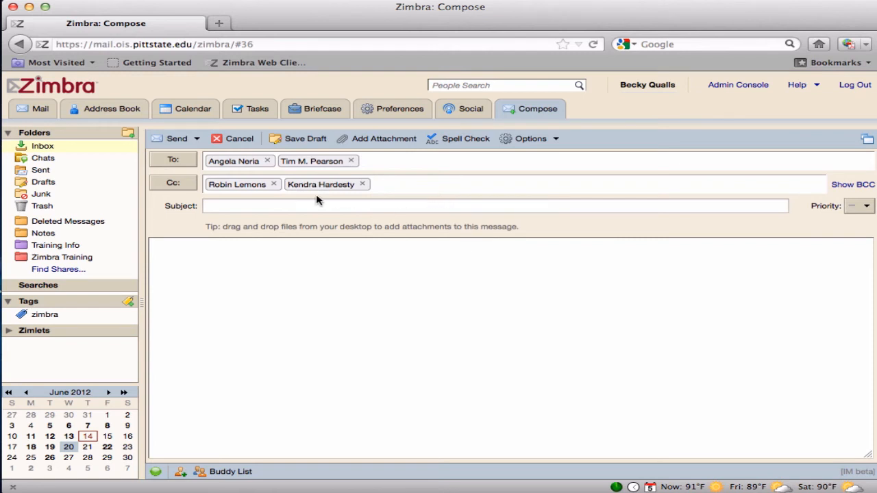
text(Zimbra Train)
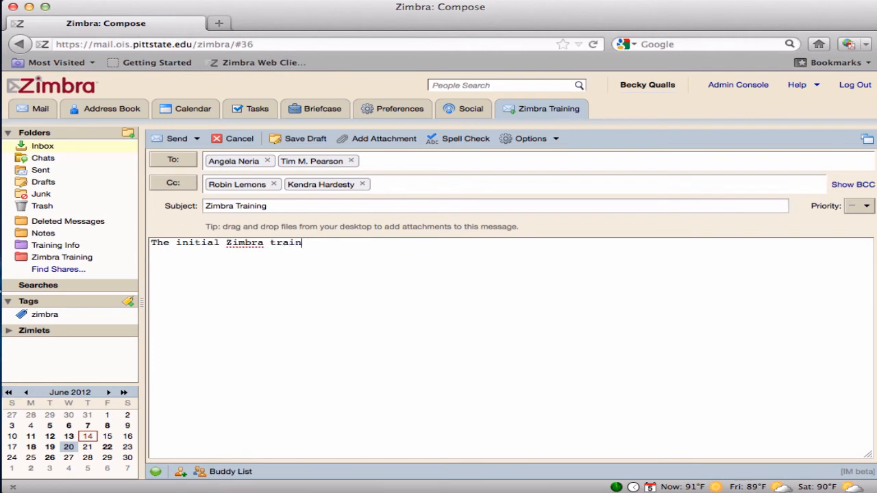
Step: Write the body announcing training on June 18th & 19th and asking who is available
text(ing will take place on June 18t)
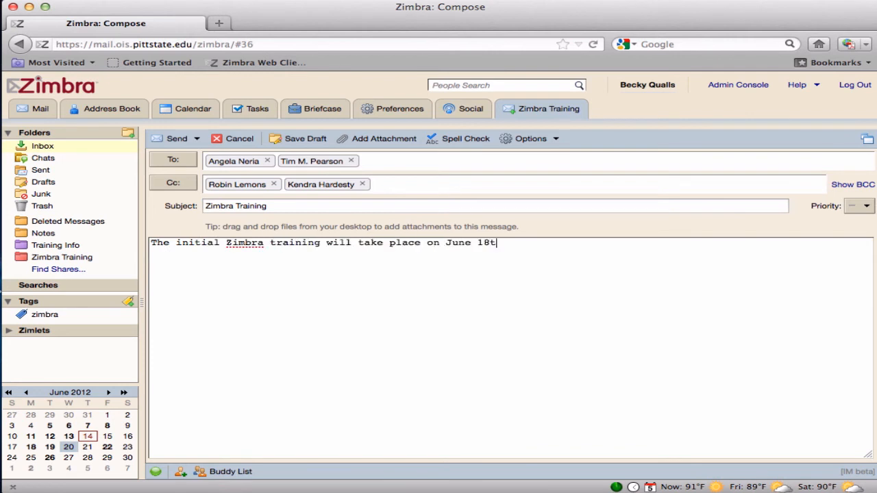
text(h & 19th.)
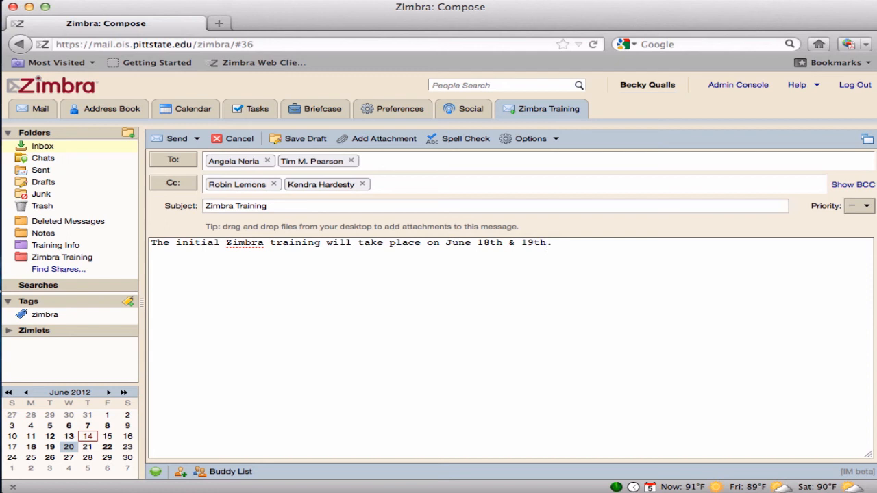
text(Let me know if you are available or would like to attend.)
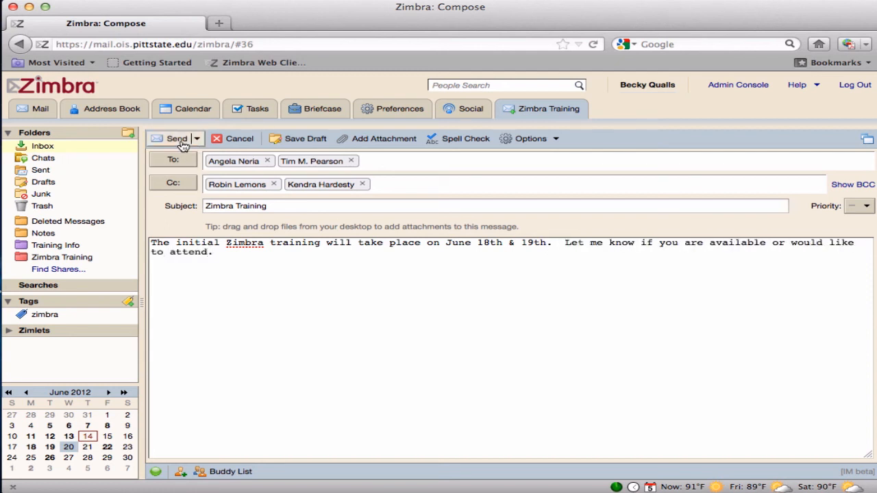
mouse_move(177, 144)
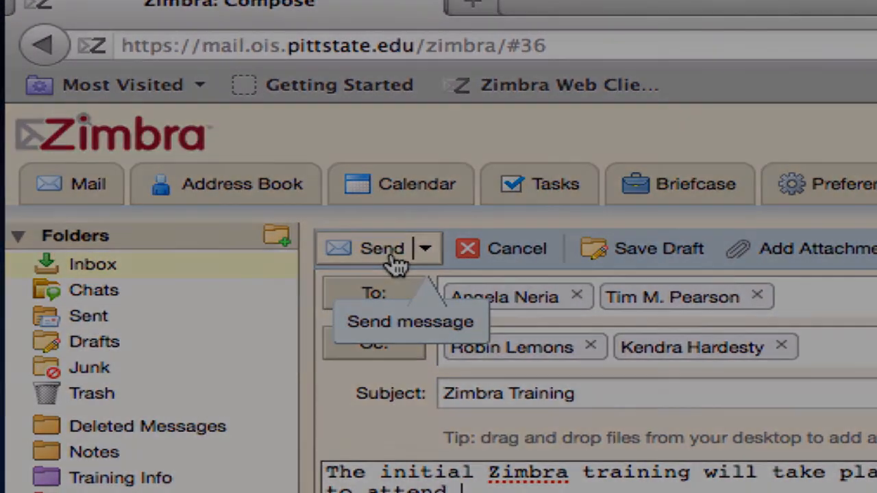